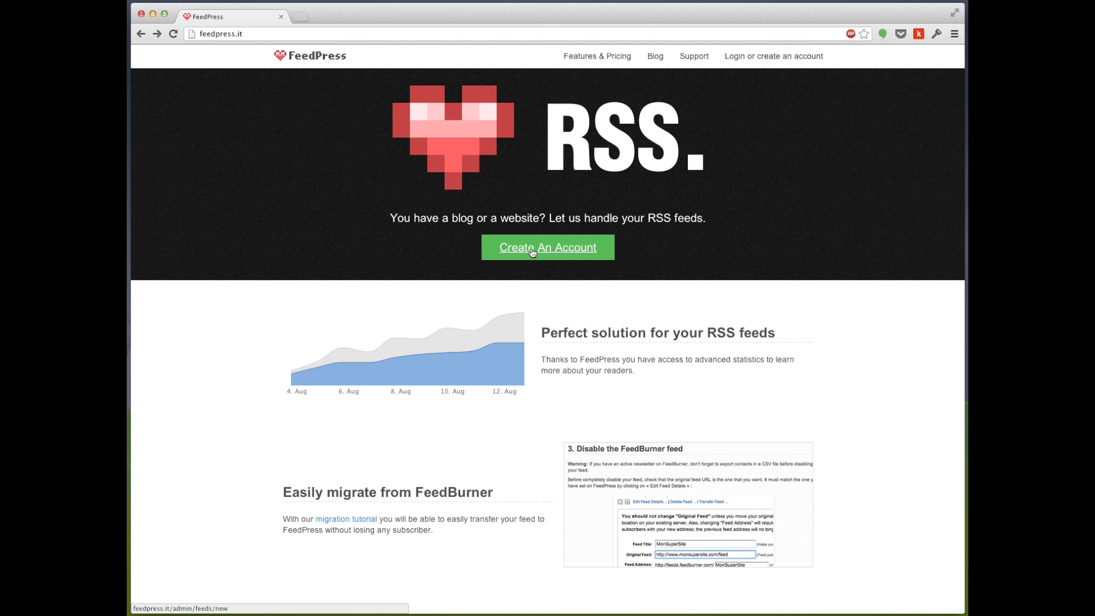
# Go to Create An Account and sign in to the FeedPress account.
pyautogui.click(548, 247)
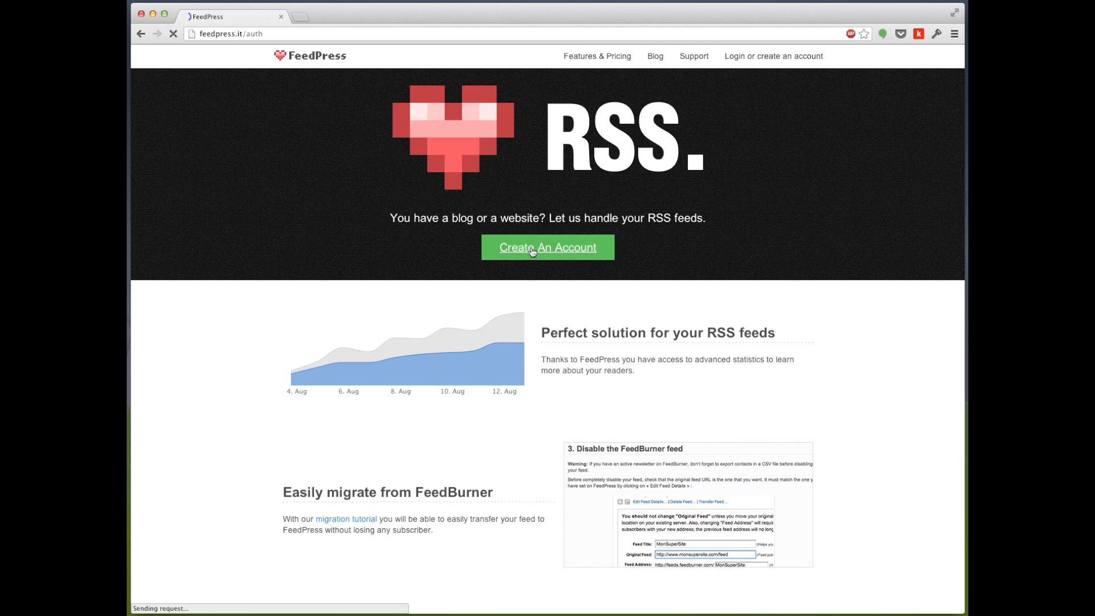
pyautogui.click(548, 248)
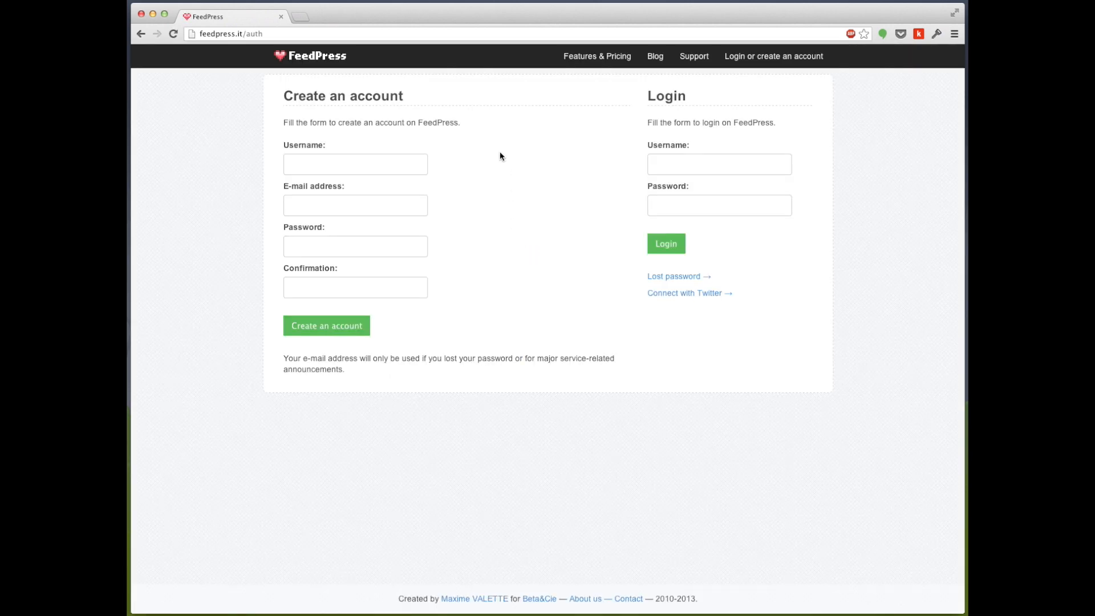
pyautogui.moveTo(462, 328)
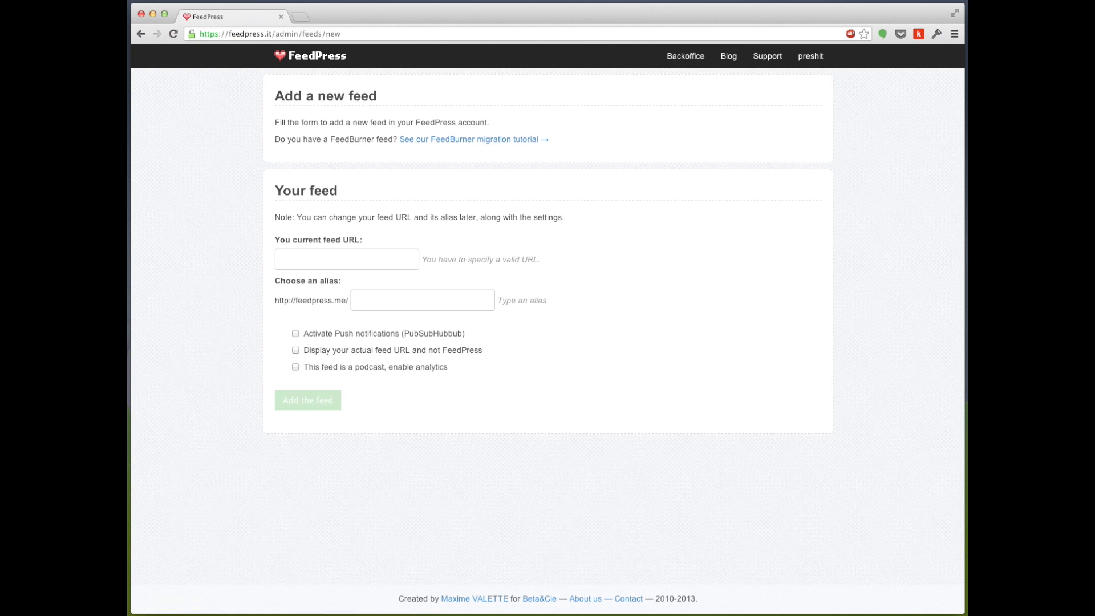
pyautogui.write('http://foodiemilestones.com/feed/')
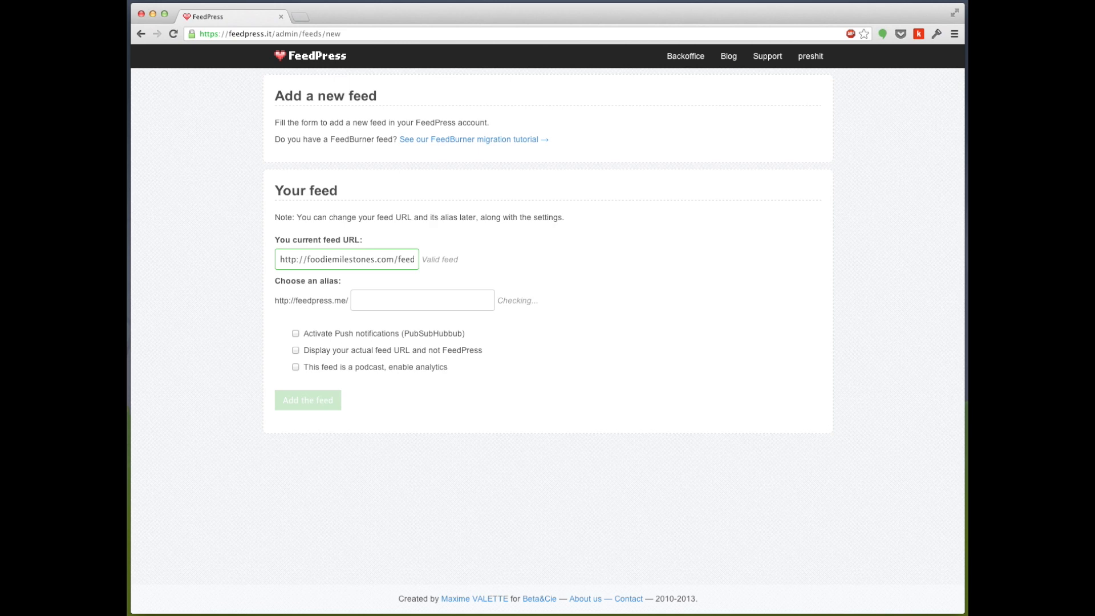
pyautogui.write('foodiemil')
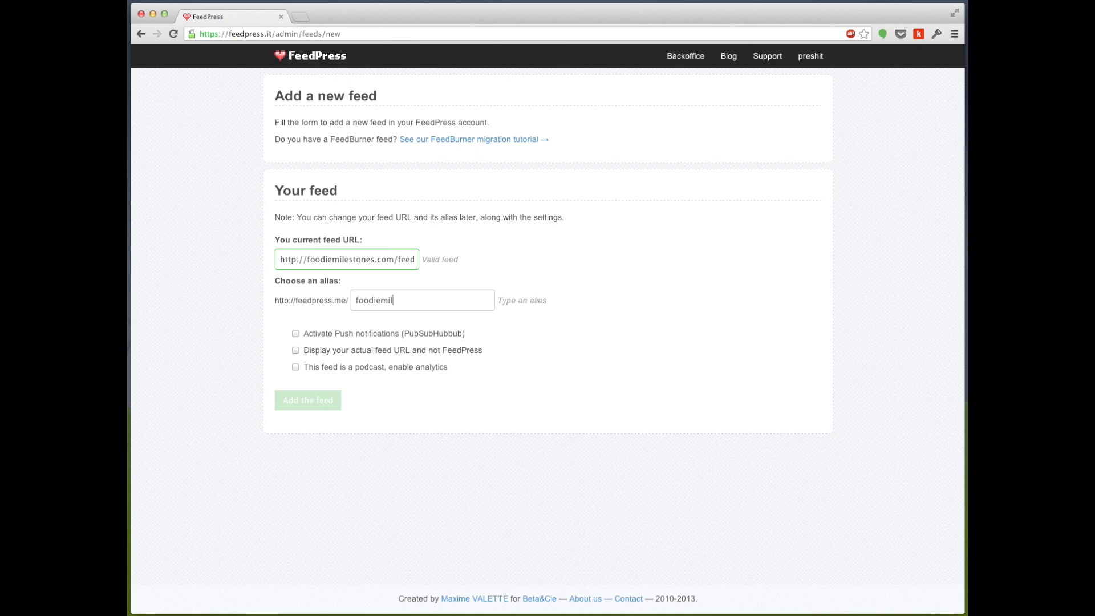
pyautogui.write('estones')
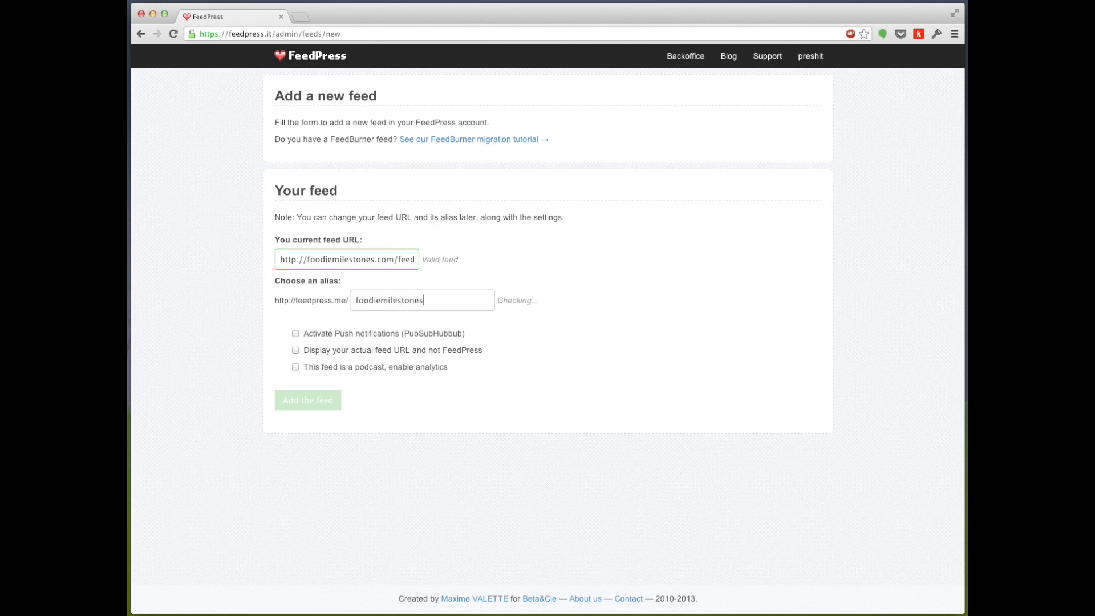
pyautogui.click(307, 400)
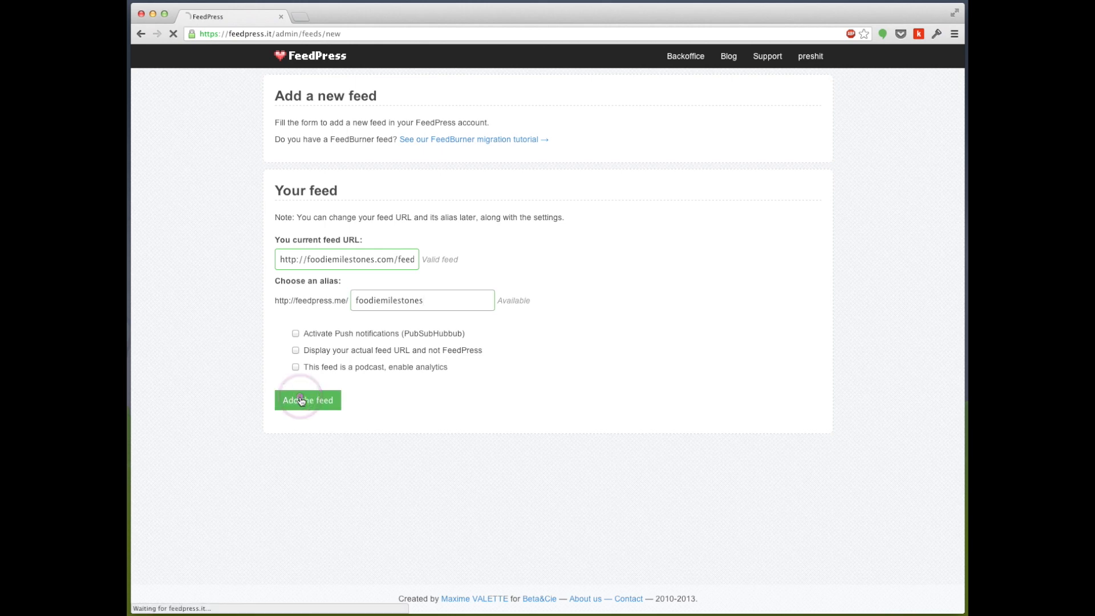
pyautogui.click(307, 400)
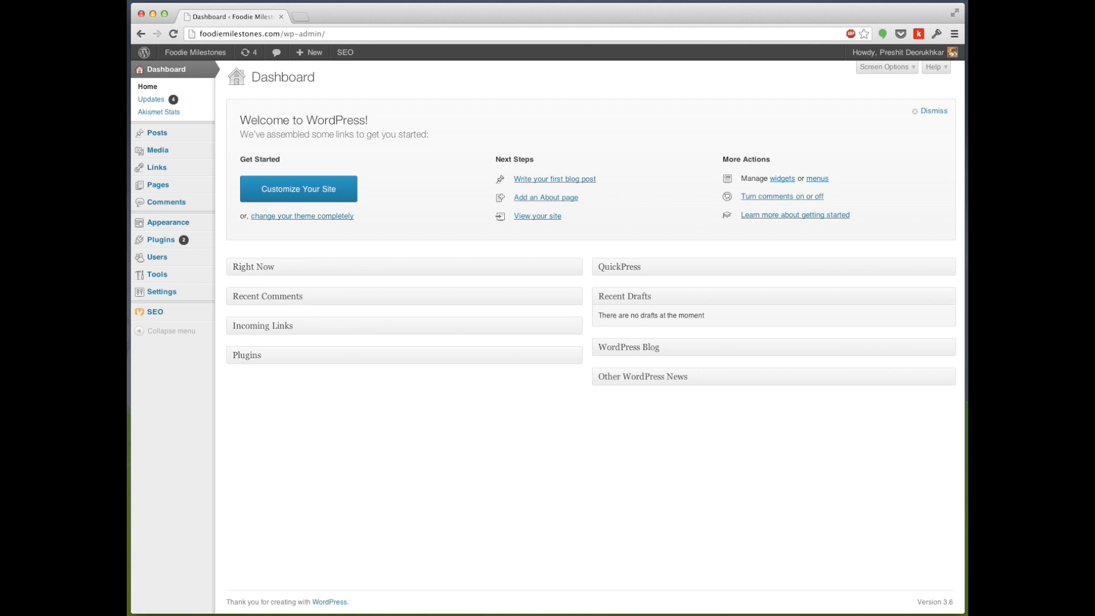
# Search the WordPress plugin directory for feedpress from Plugins > Add New.
pyautogui.click(238, 254)
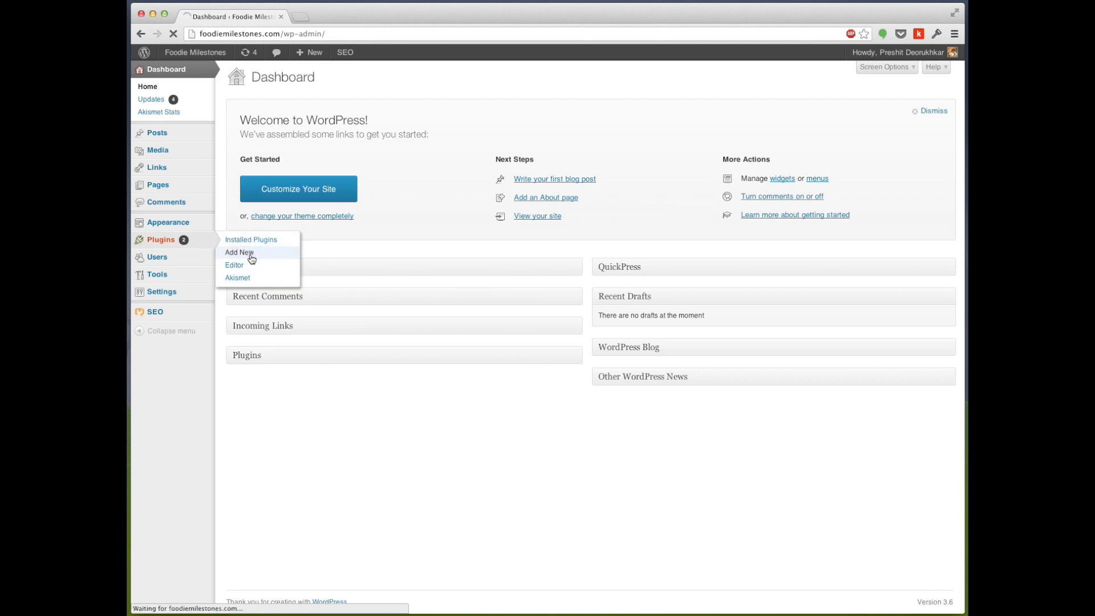
pyautogui.click(238, 252)
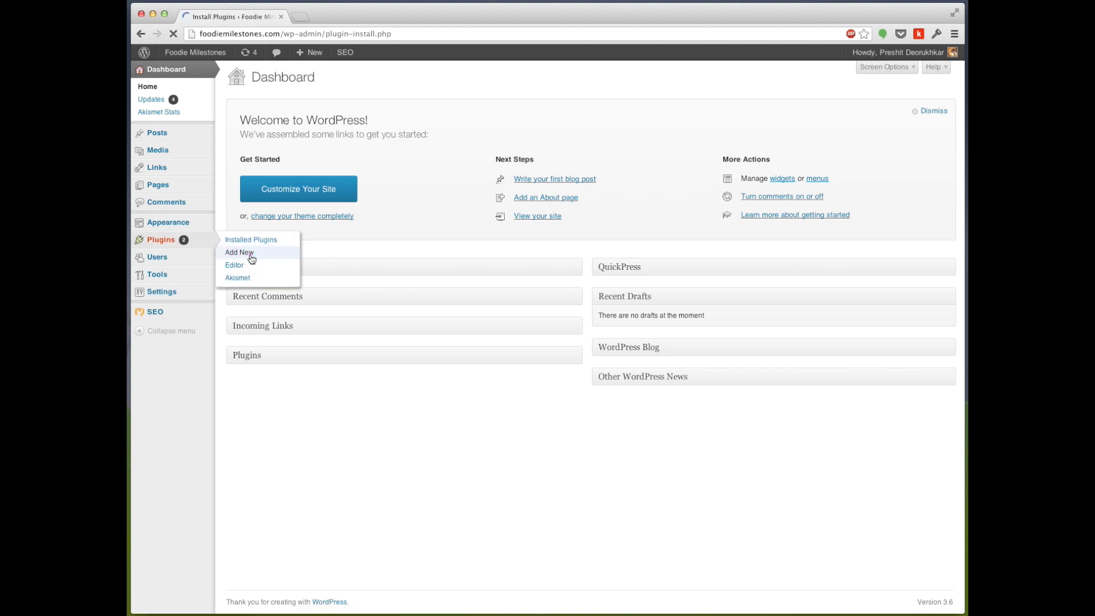
pyautogui.click(238, 253)
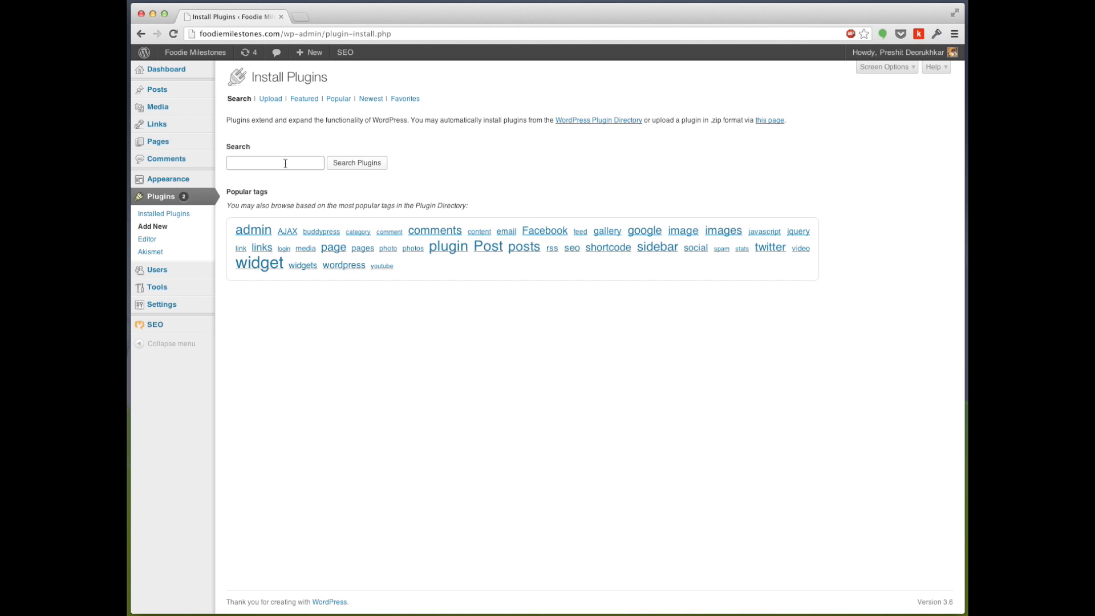
pyautogui.write('feedp')
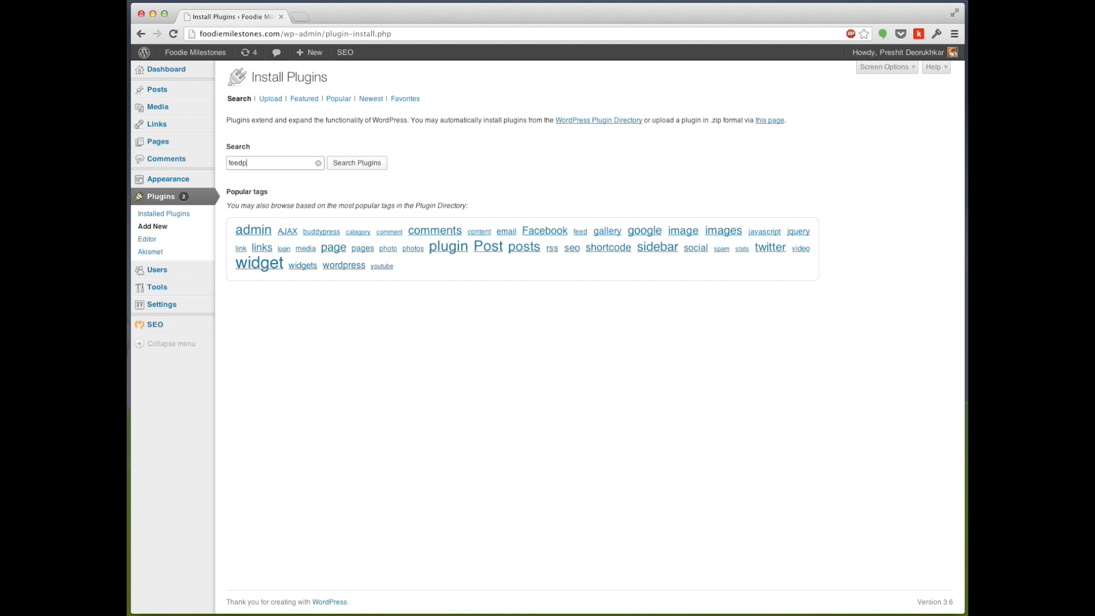
pyautogui.click(355, 163)
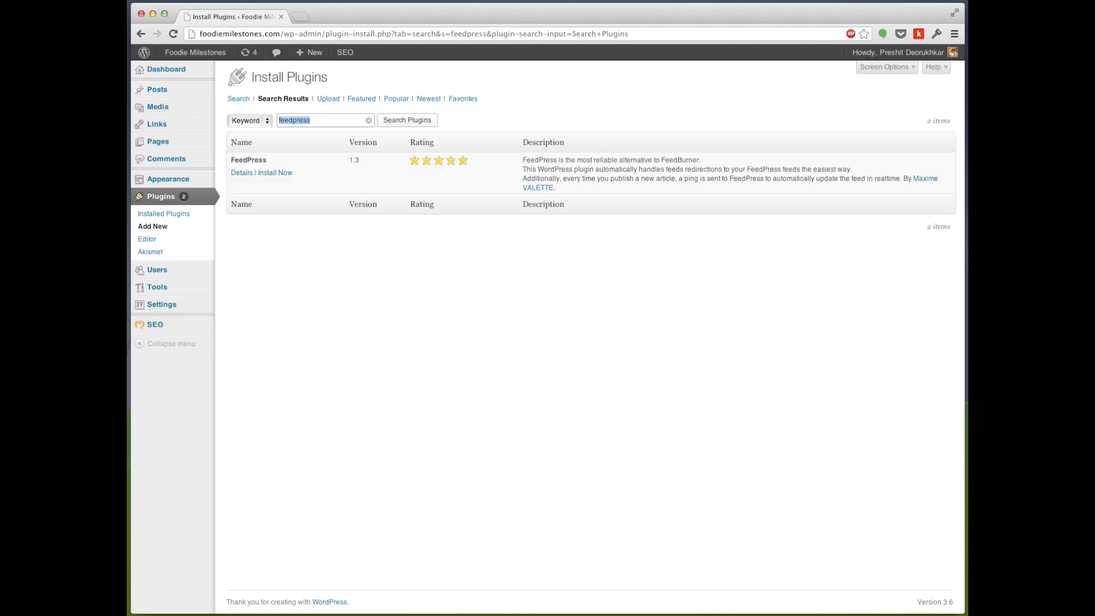
# Install the FeedPress plugin and confirm the installation prompt.
pyautogui.click(275, 173)
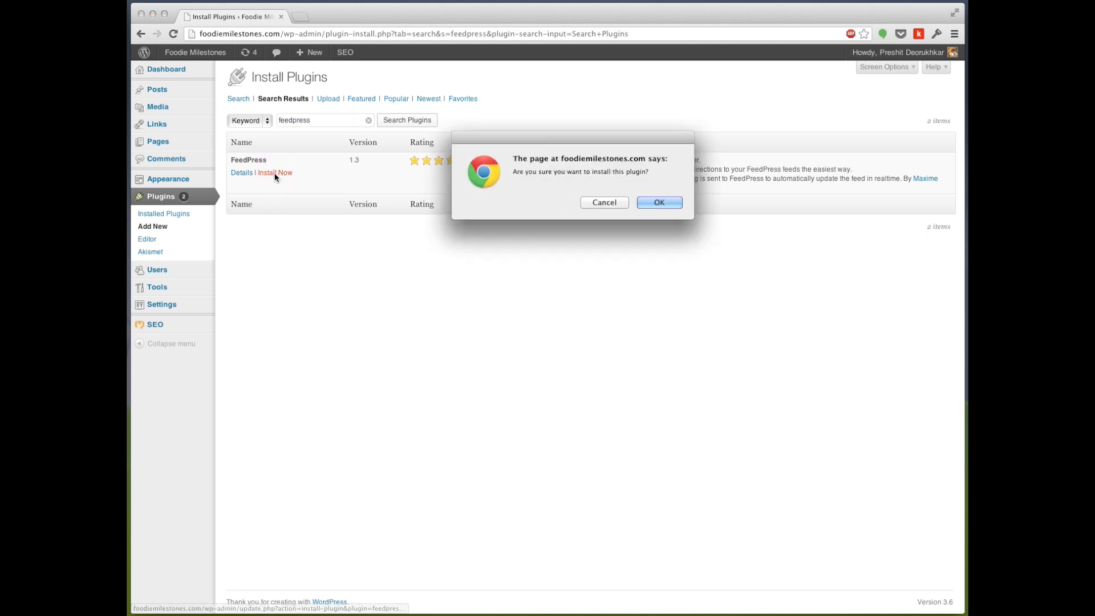
pyautogui.click(658, 202)
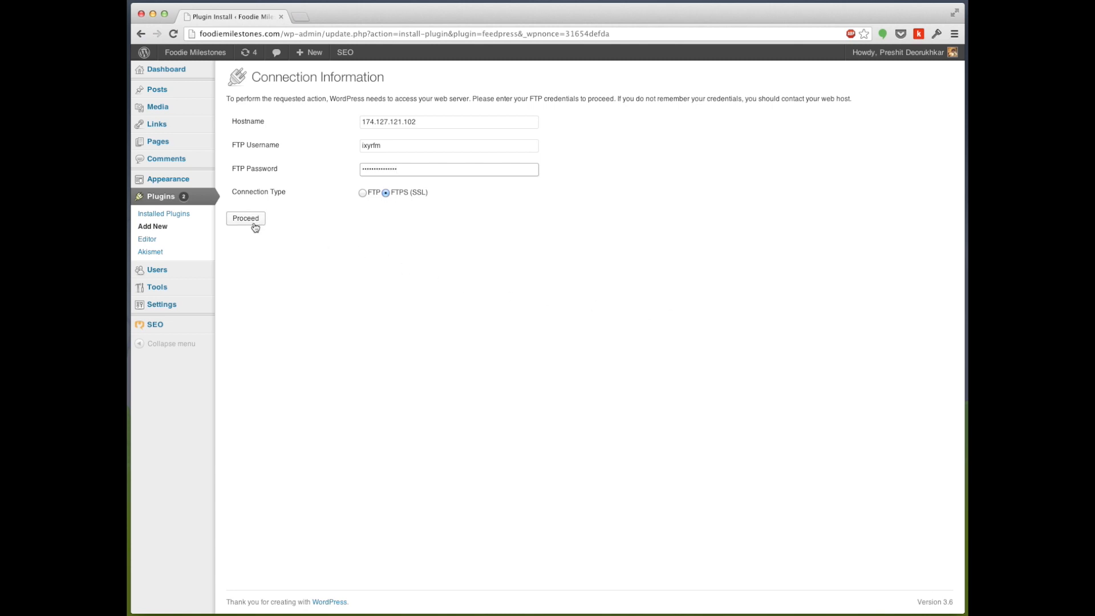
# Proceed with the FTP credentials and activate the installed FeedPress 1.3 plugin.
pyautogui.click(245, 218)
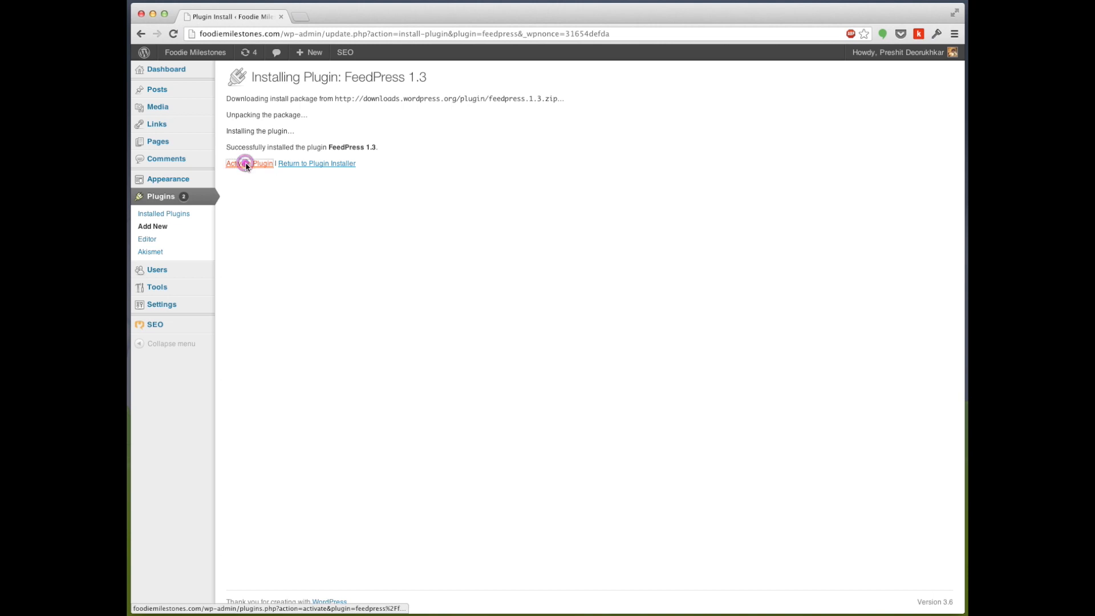
pyautogui.click(249, 163)
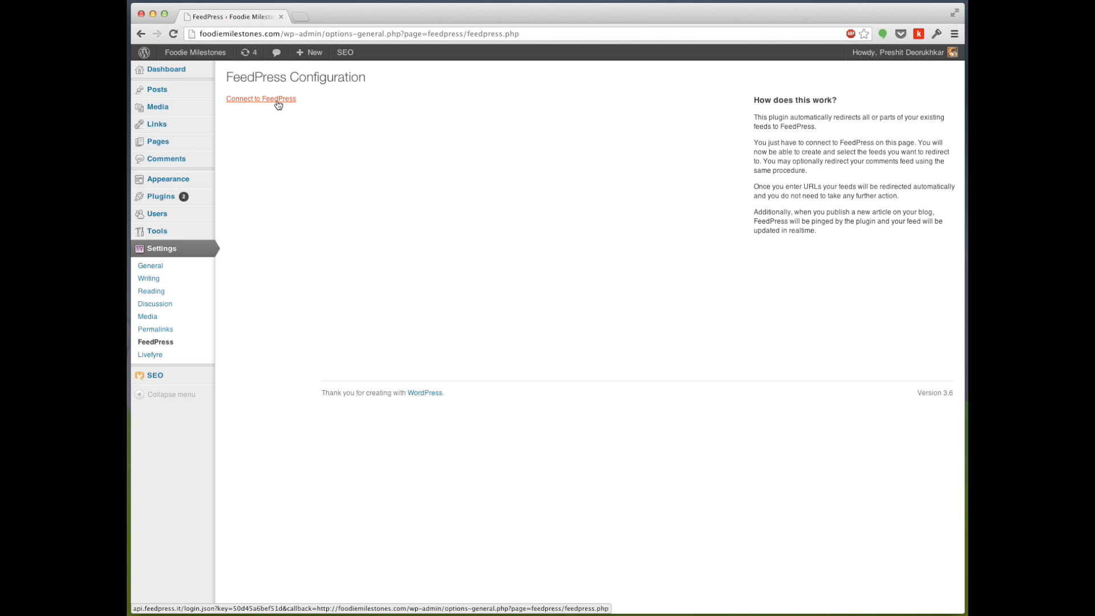
pyautogui.click(260, 98)
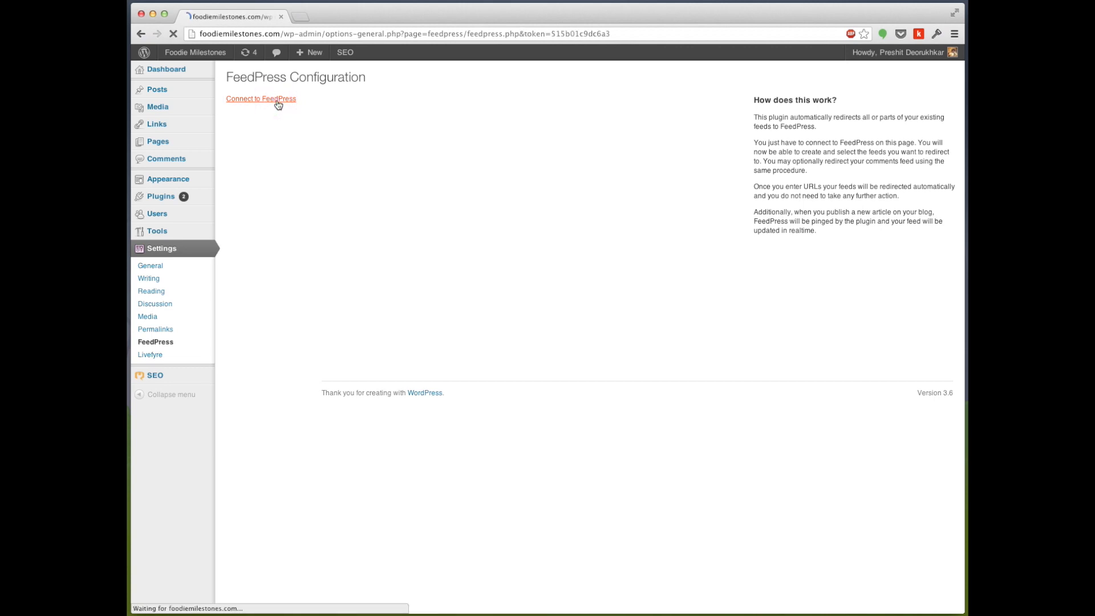
pyautogui.click(260, 98)
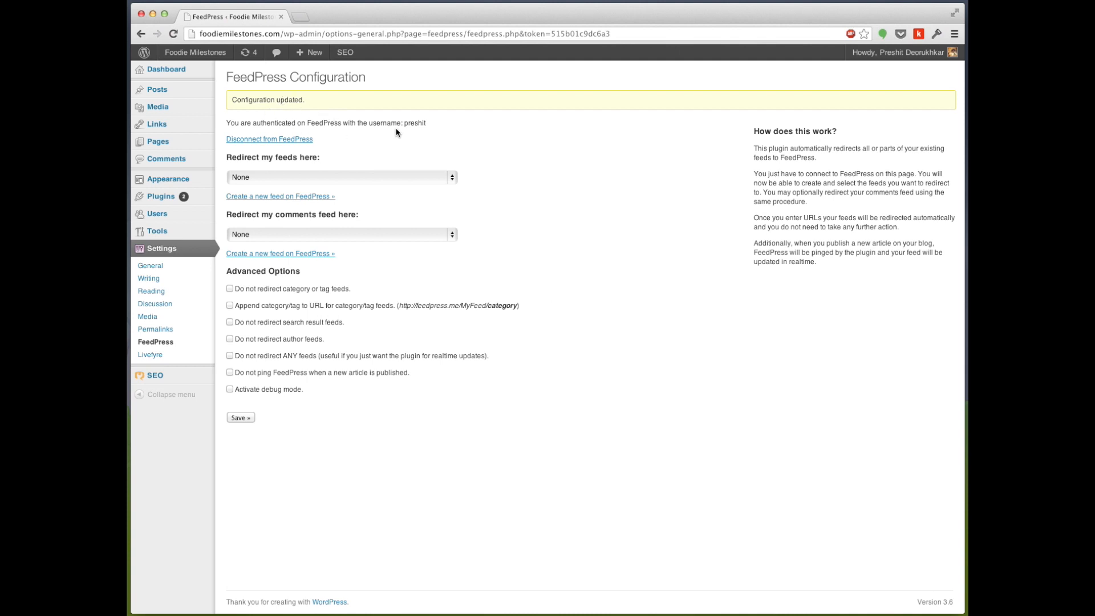
pyautogui.moveTo(332, 182)
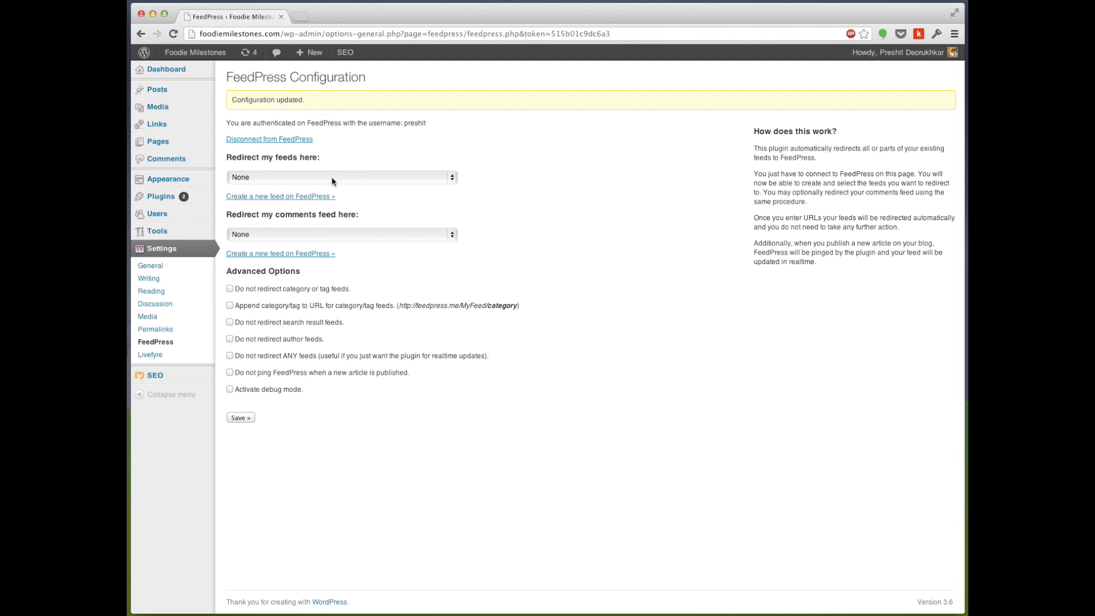
pyautogui.click(340, 177)
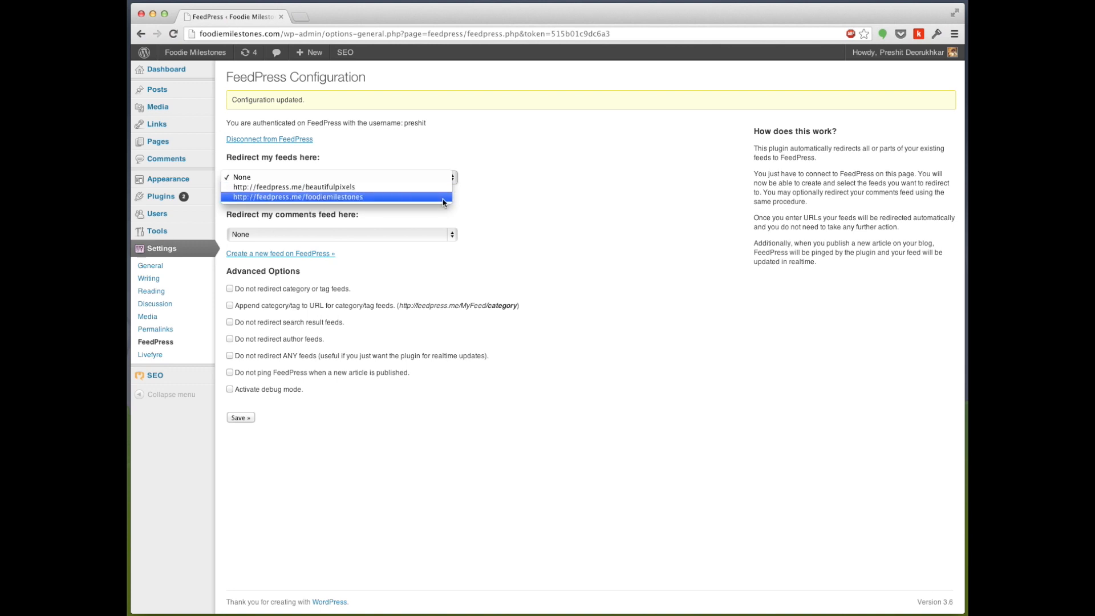
pyautogui.click(298, 196)
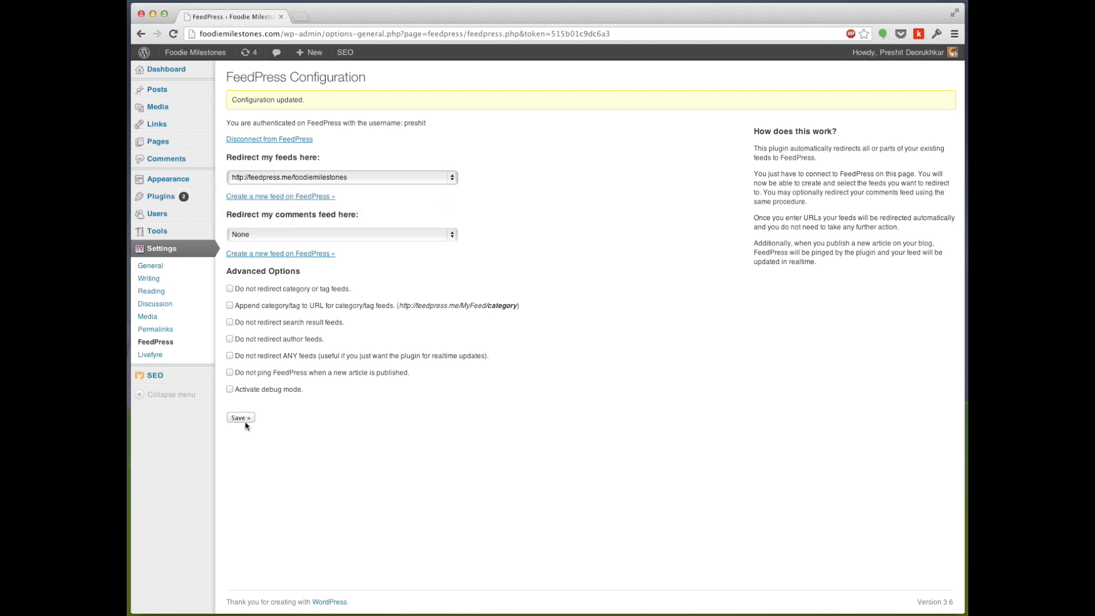
pyautogui.click(239, 417)
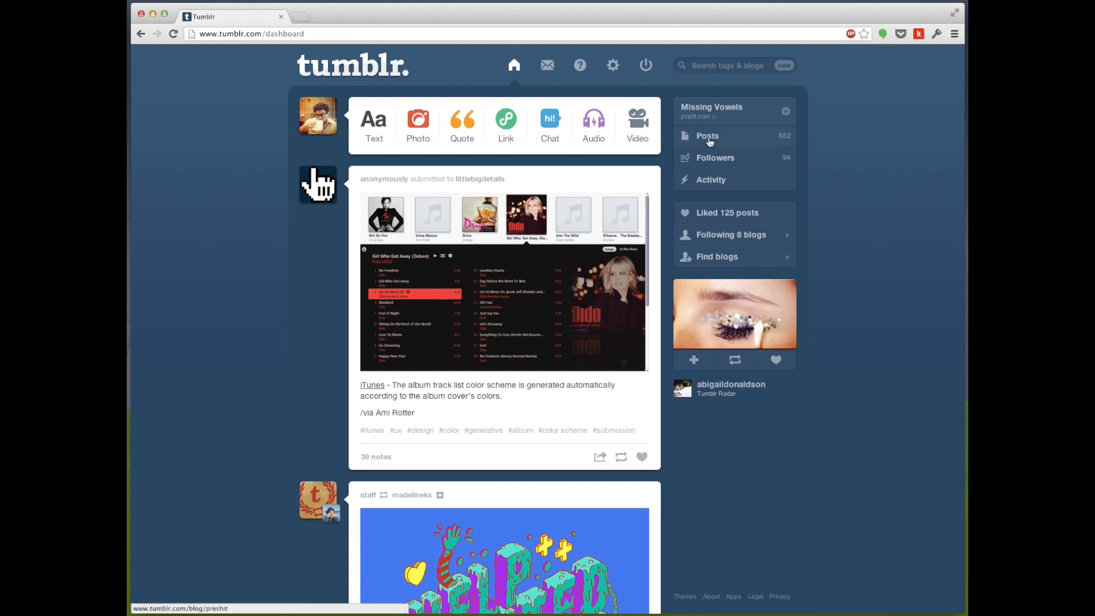
# Go to the Missing Vowels blog's posts and then its settings page.
pyautogui.click(708, 136)
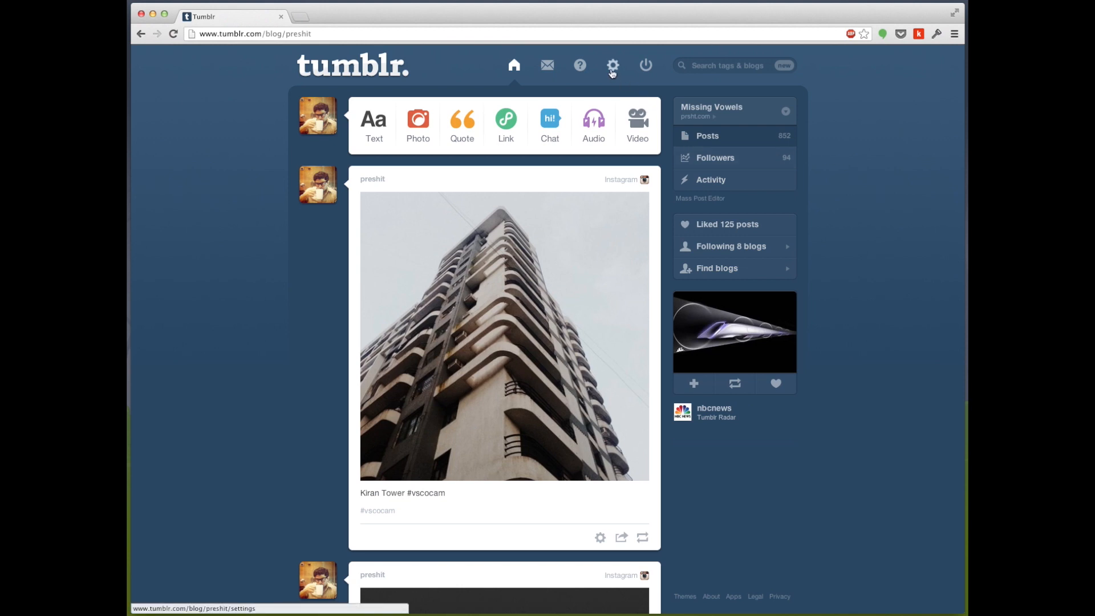
pyautogui.click(612, 65)
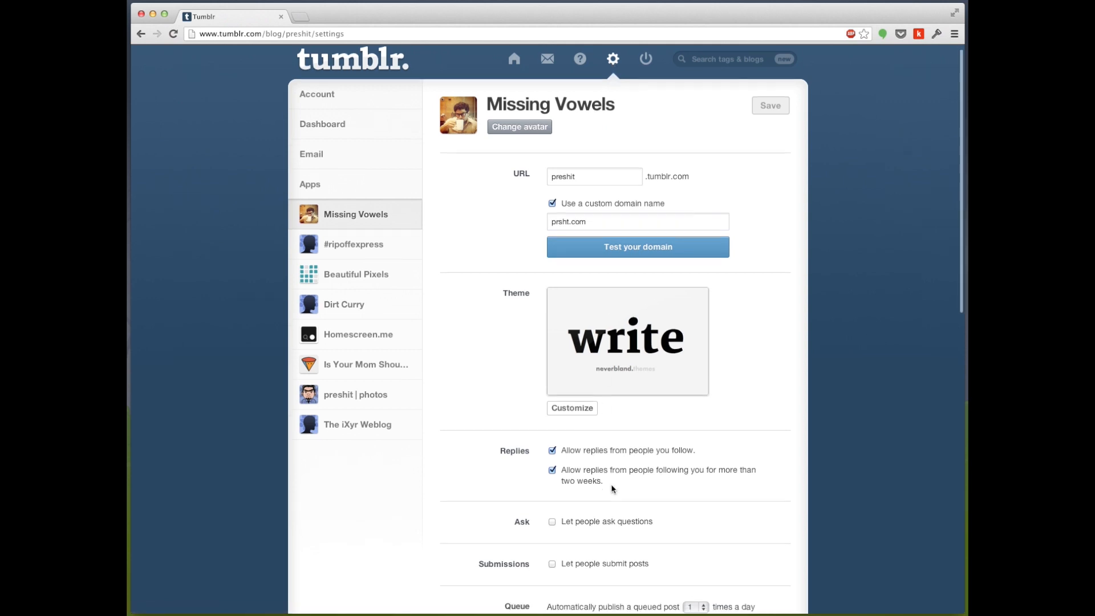
pyautogui.scroll(-3)
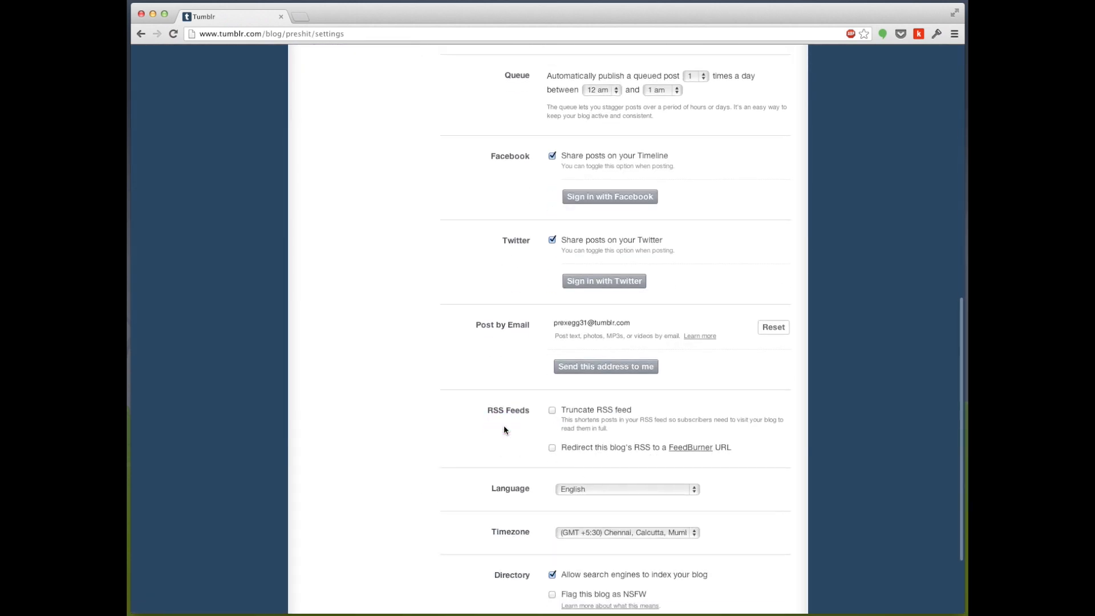
pyautogui.moveTo(547, 455)
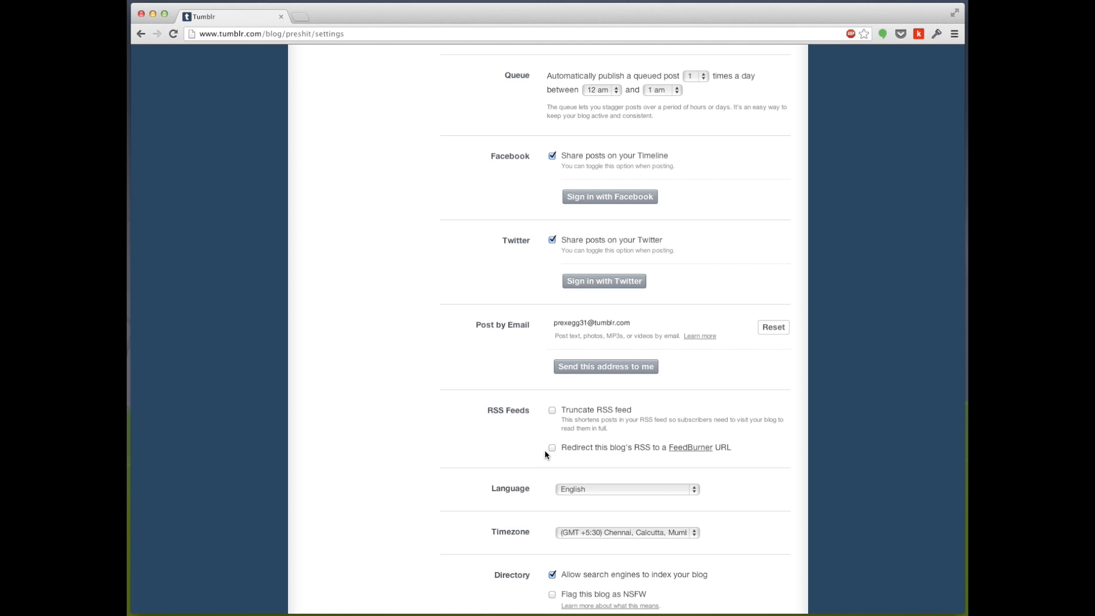
pyautogui.click(552, 447)
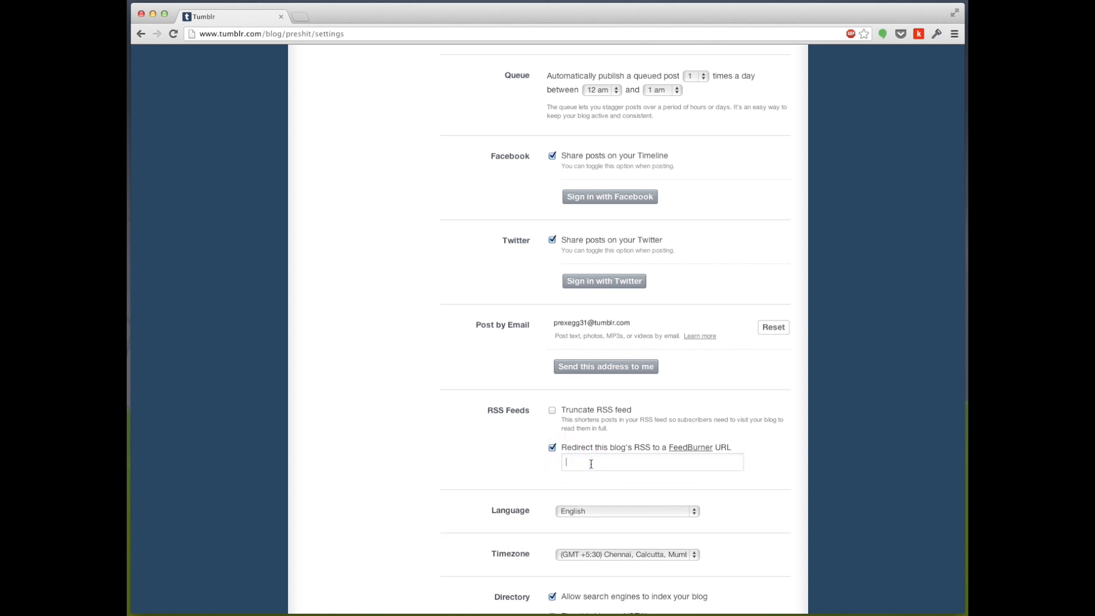
pyautogui.write('http://feedpress.me/foodiemilestones')
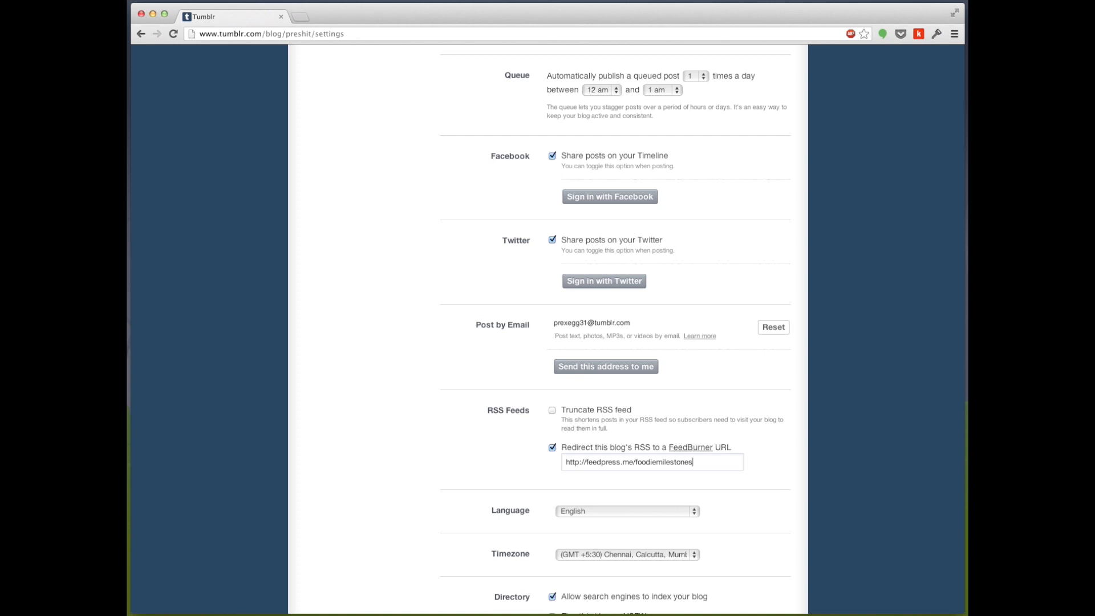
pyautogui.click(769, 553)
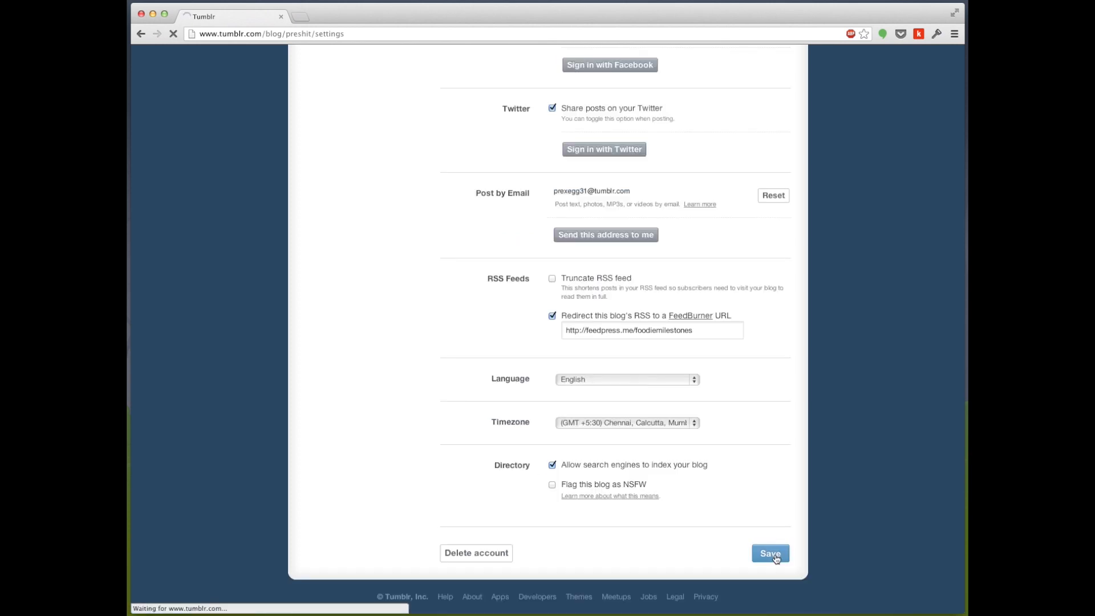
pyautogui.click(769, 553)
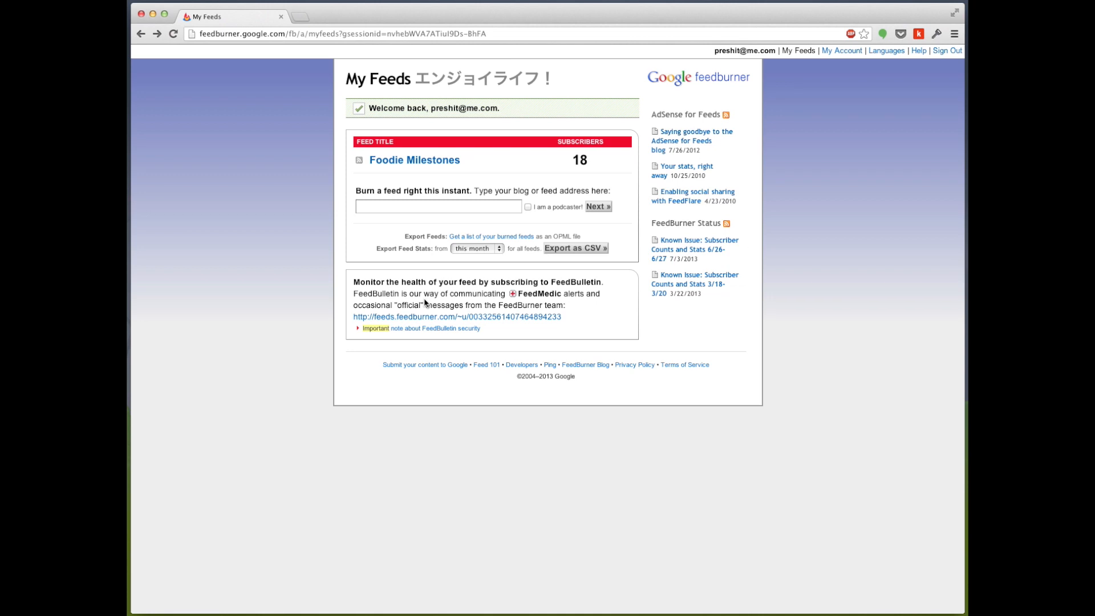
pyautogui.moveTo(415, 174)
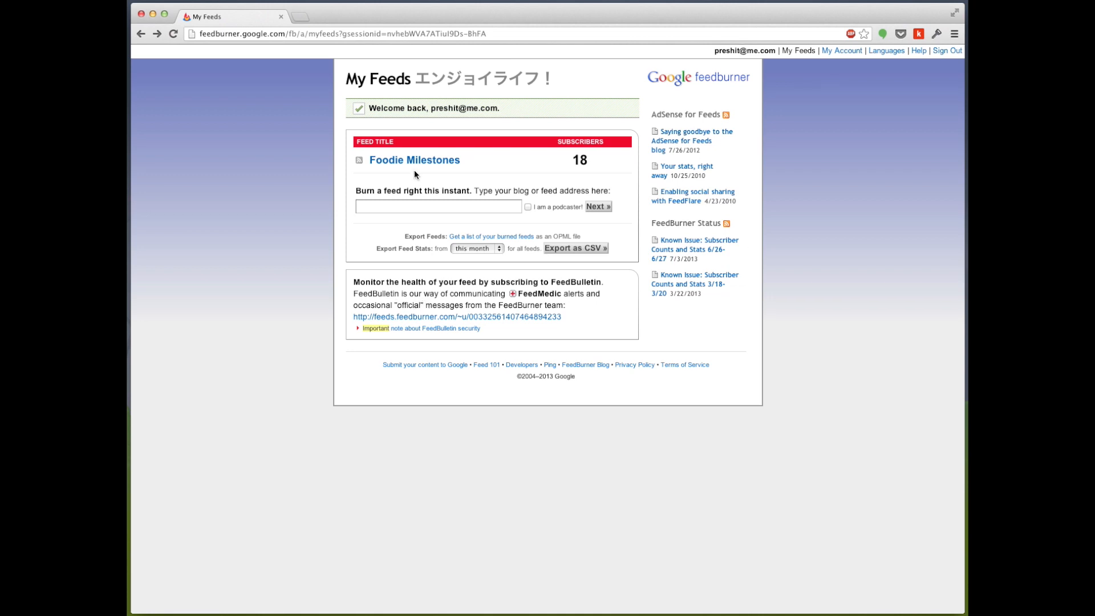
pyautogui.moveTo(383, 203)
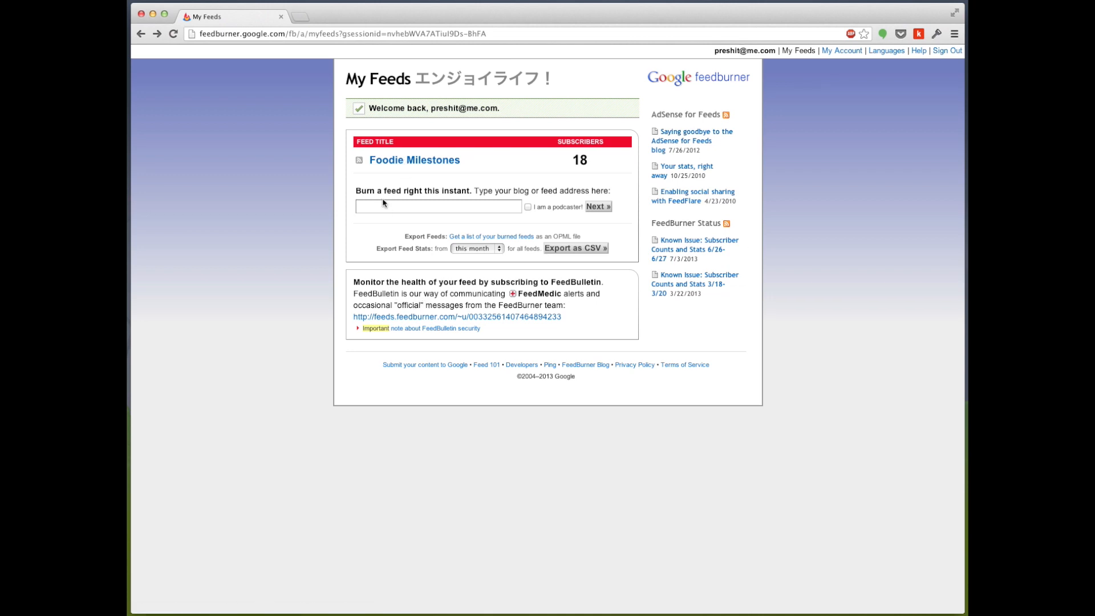
# Select the Foodie Milestones feed from My Feeds to show its stats dashboard.
pyautogui.click(414, 159)
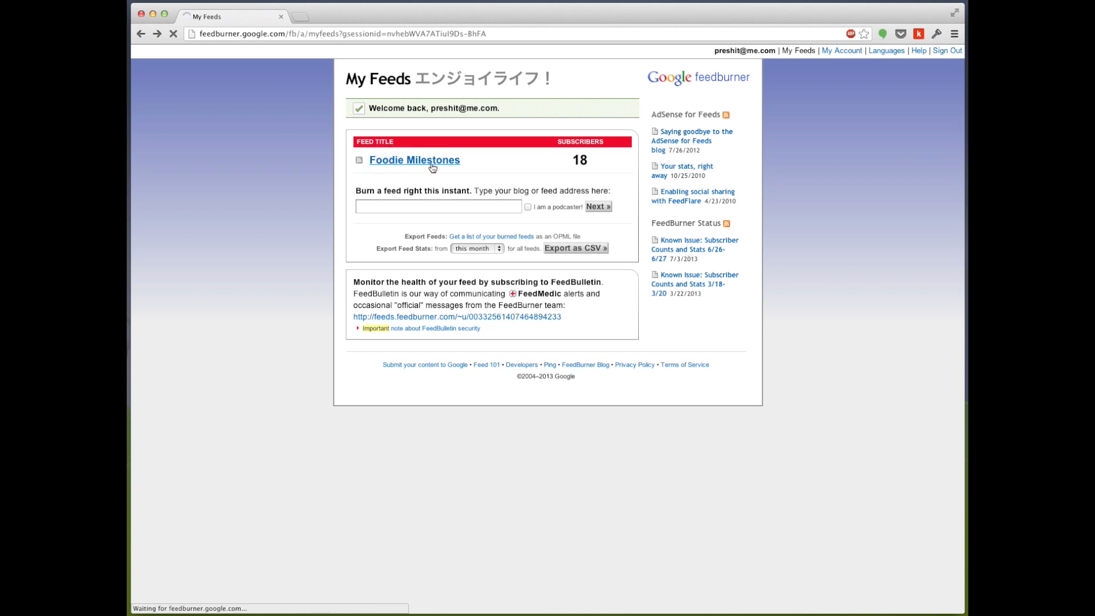
pyautogui.click(414, 159)
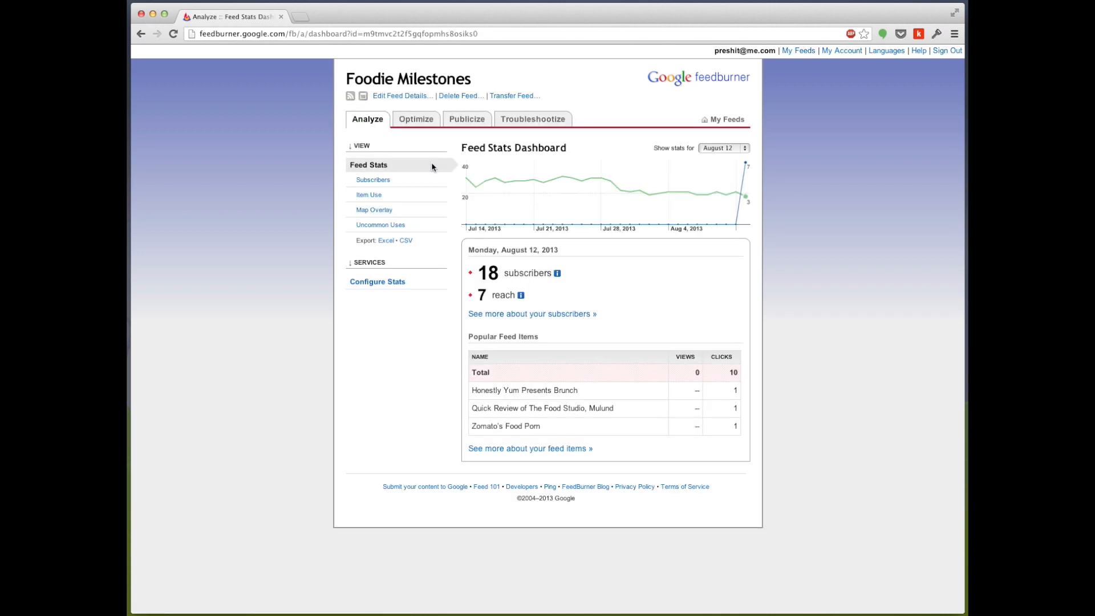
# Delete the Foodie Milestones feed with permanent redirection to its source feed.
pyautogui.click(402, 96)
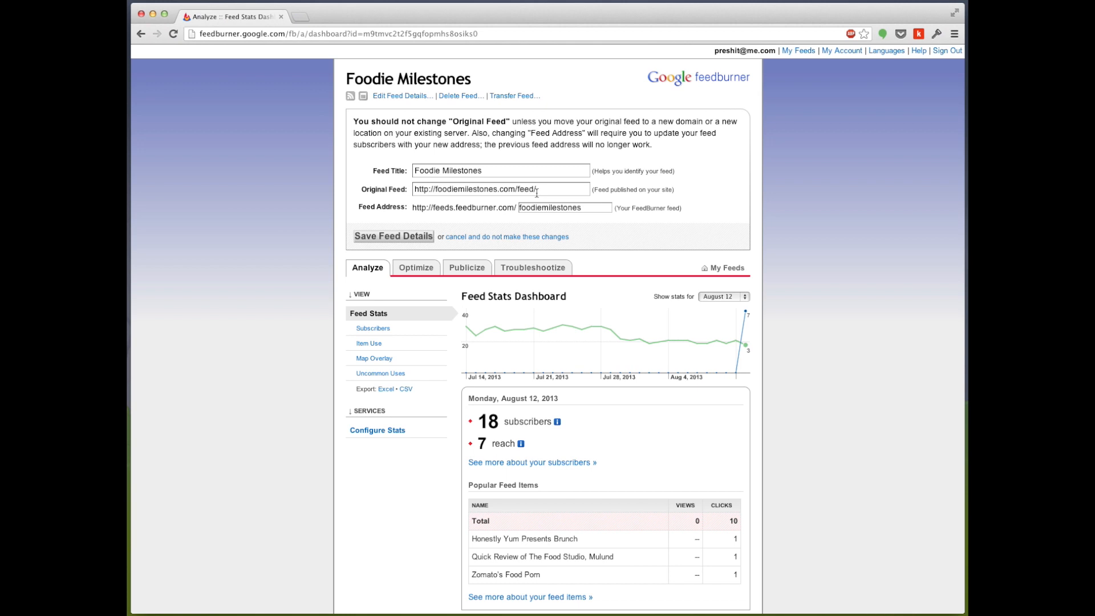
pyautogui.click(460, 96)
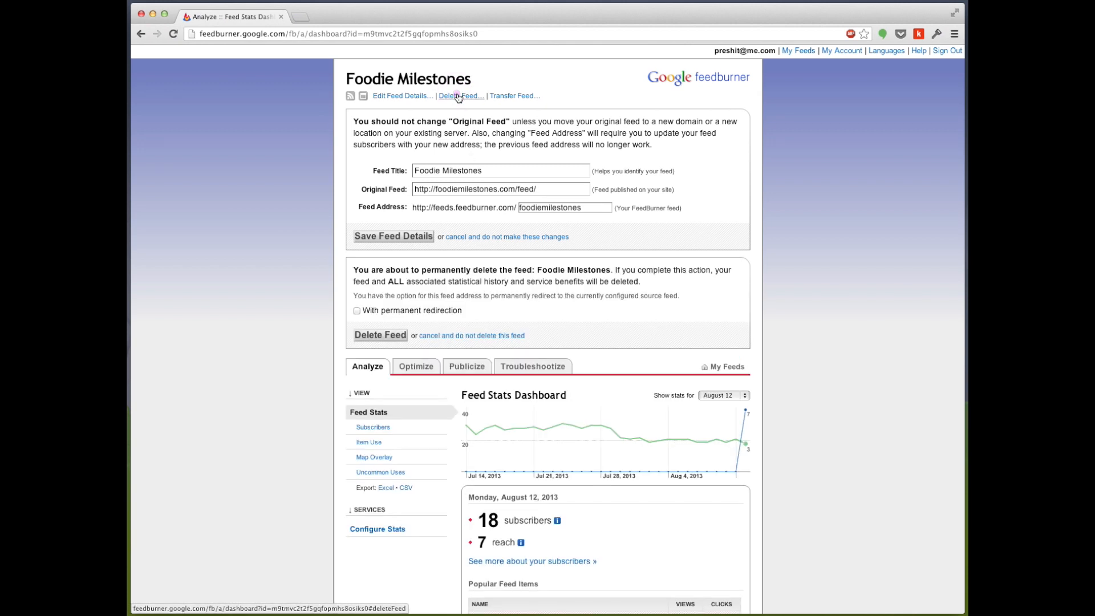
pyautogui.click(356, 313)
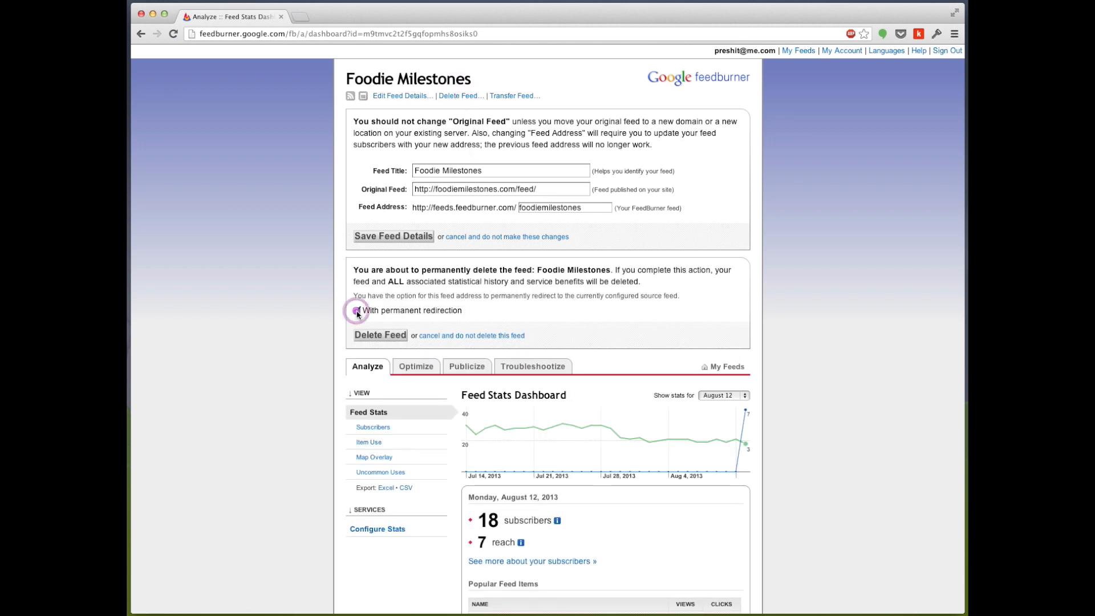
pyautogui.click(357, 311)
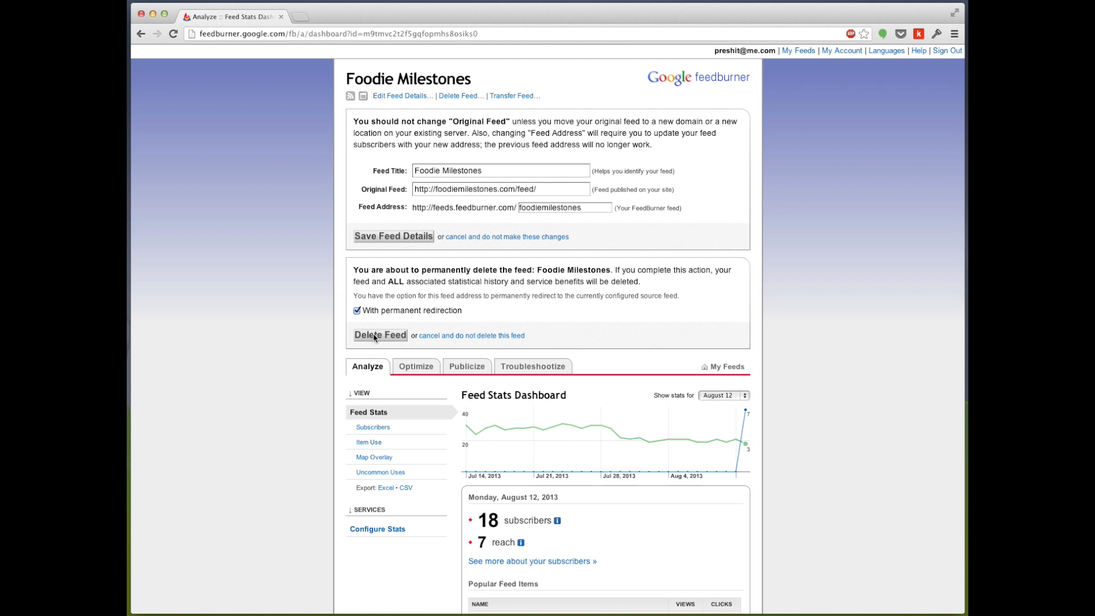
pyautogui.click(380, 334)
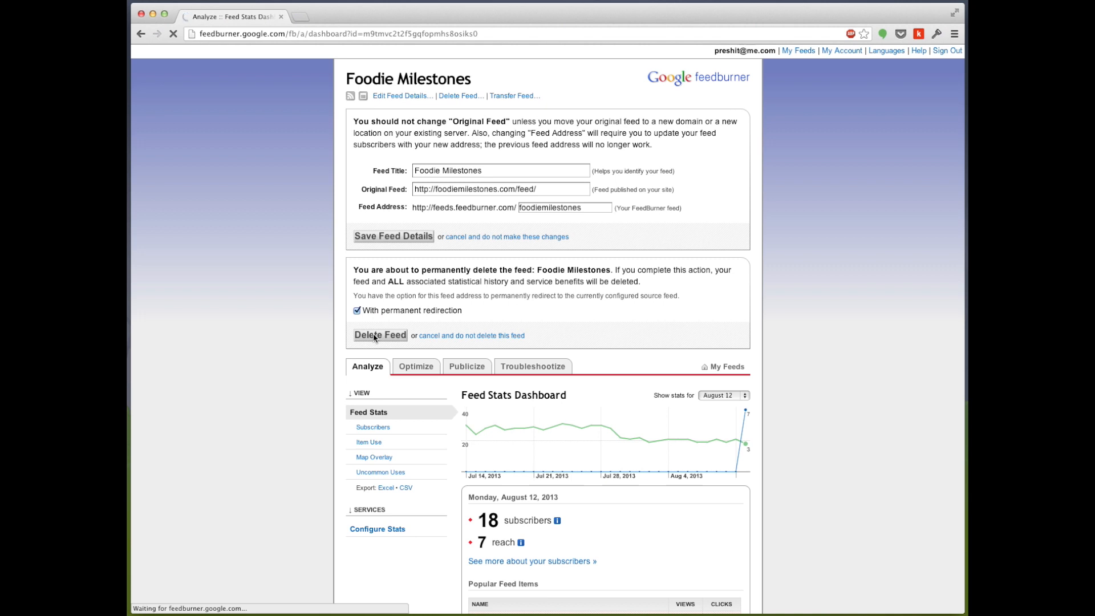
pyautogui.click(380, 336)
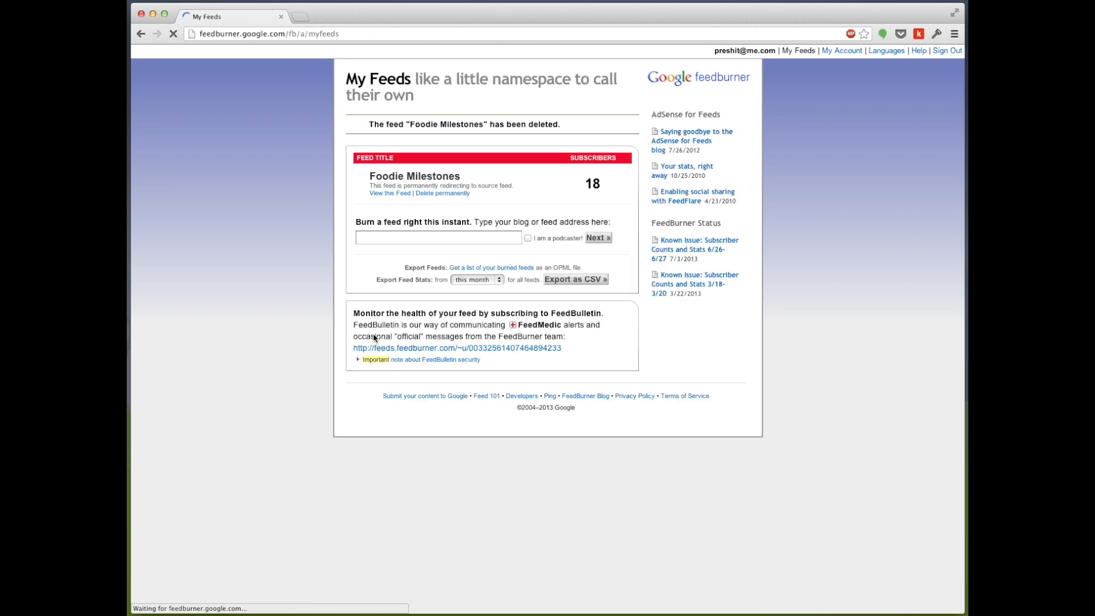